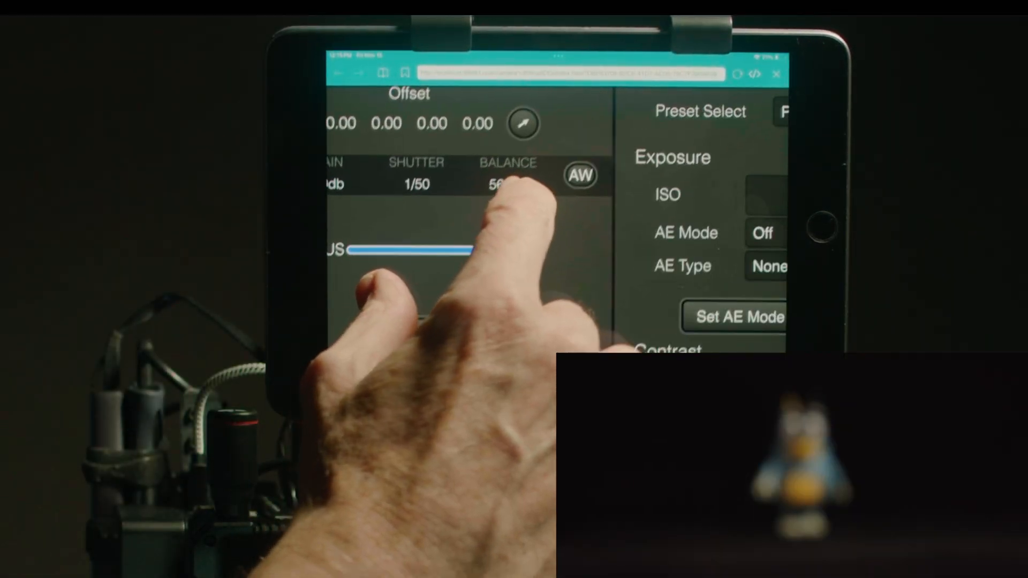
Scroll down past the exposure settings showing ISO 400 and AE Mode off.
scroll(down, 3)
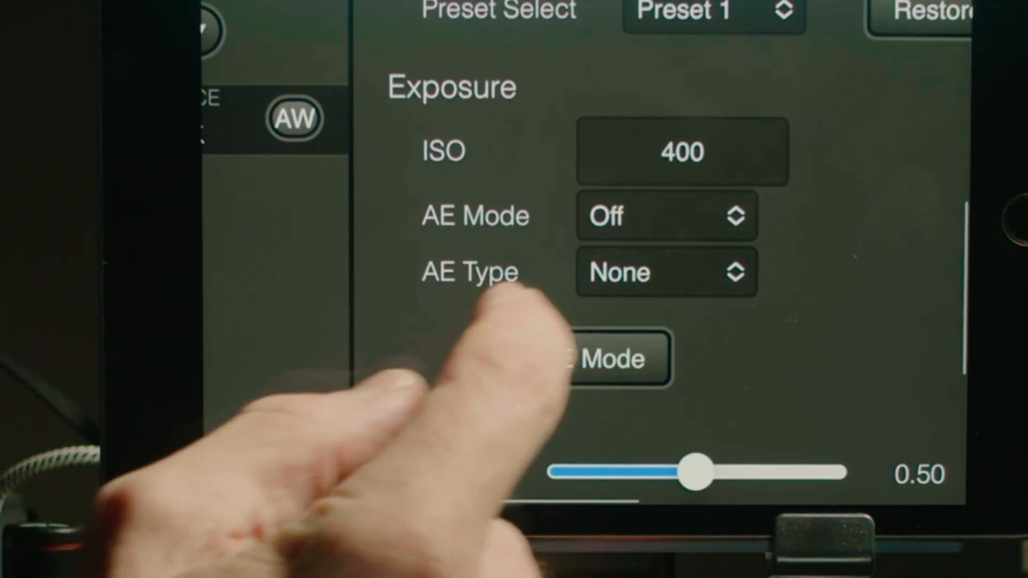
Set auto exposure to One-Shot, Iris Only, and send it to the camera.
click(665, 216)
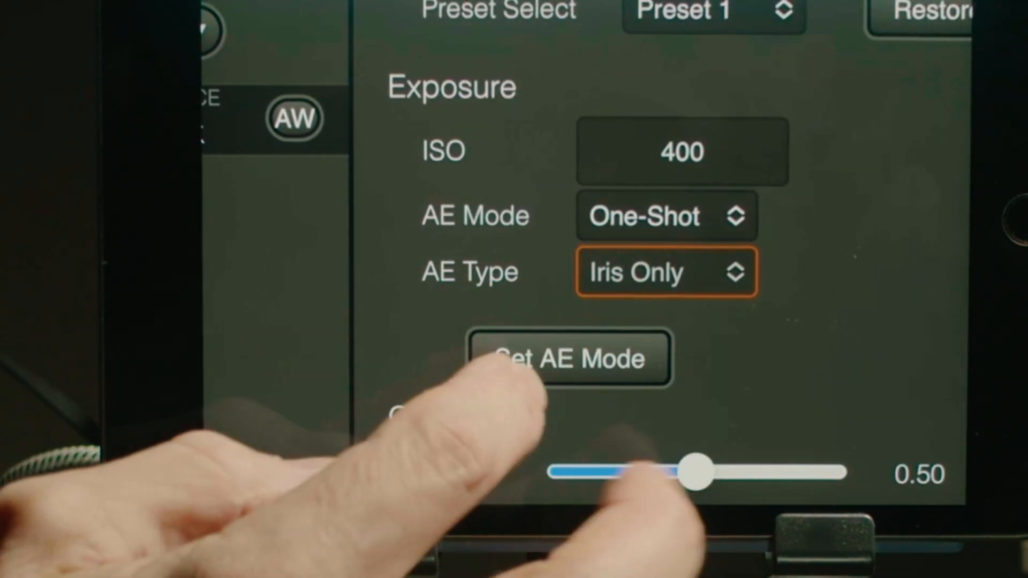
click(569, 358)
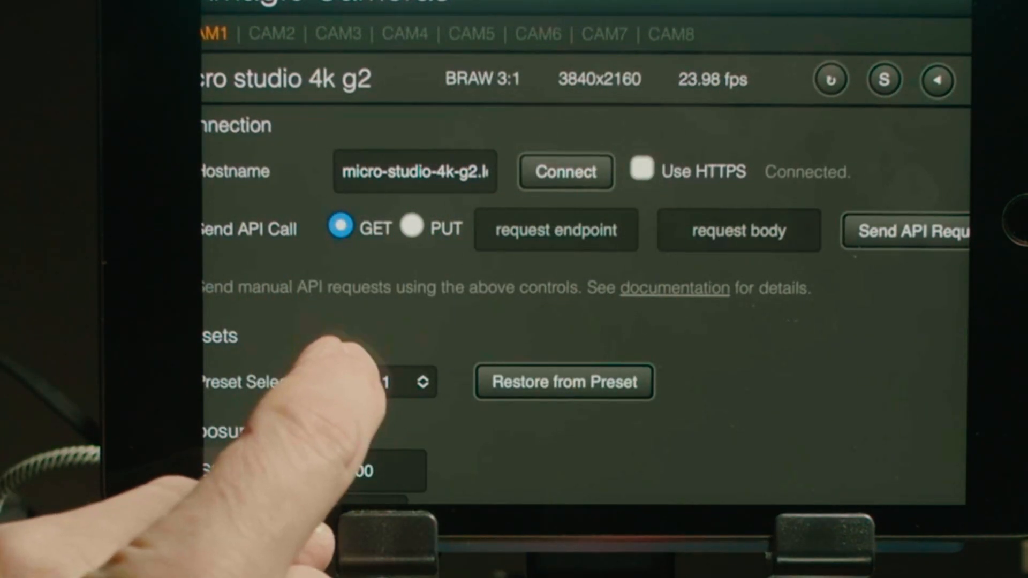
Open the Preset Select list to switch away from Preset 1.
click(386, 383)
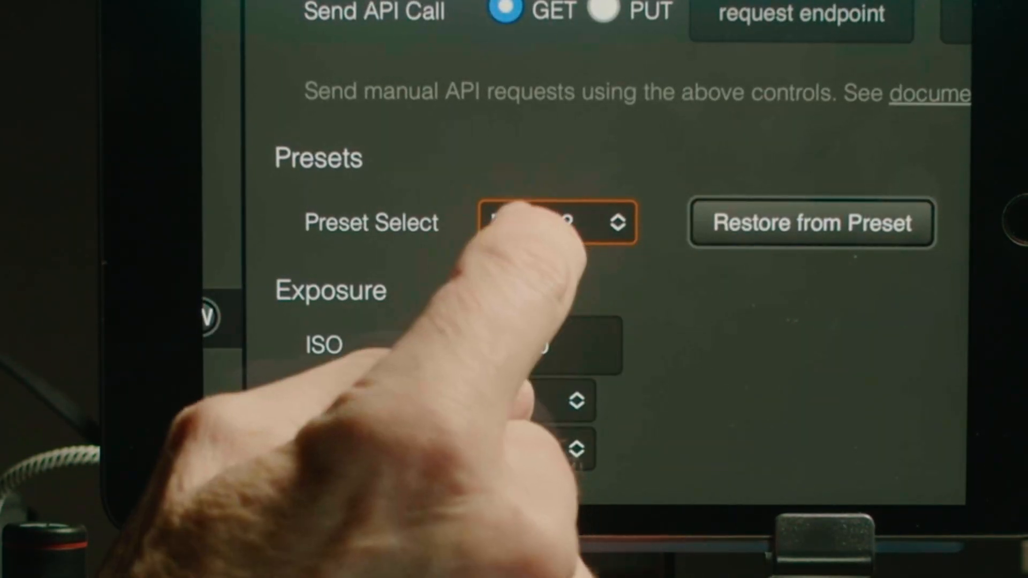
Select Preset 3 from Preset Select, then reopen the preset list.
click(559, 223)
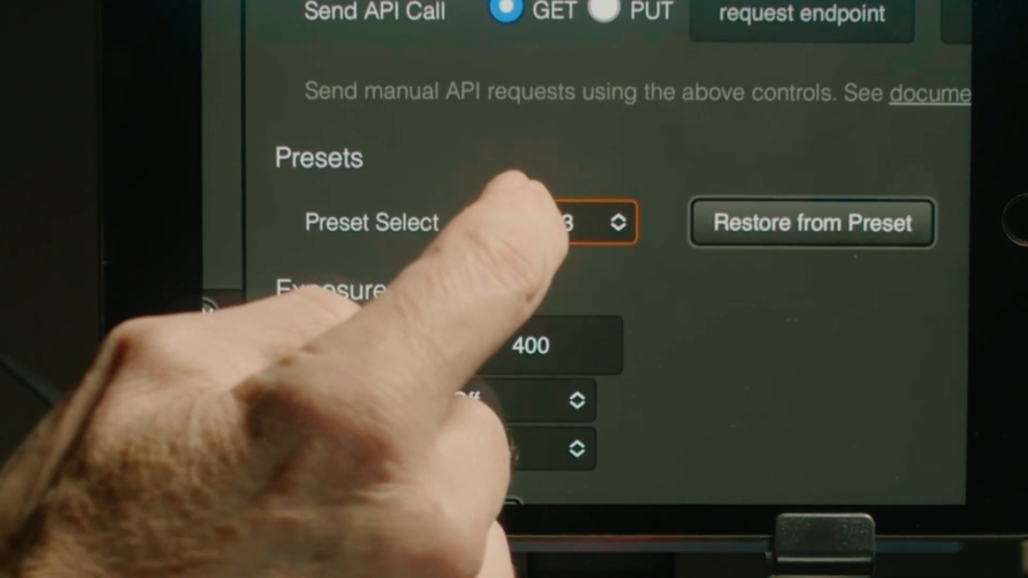
click(594, 222)
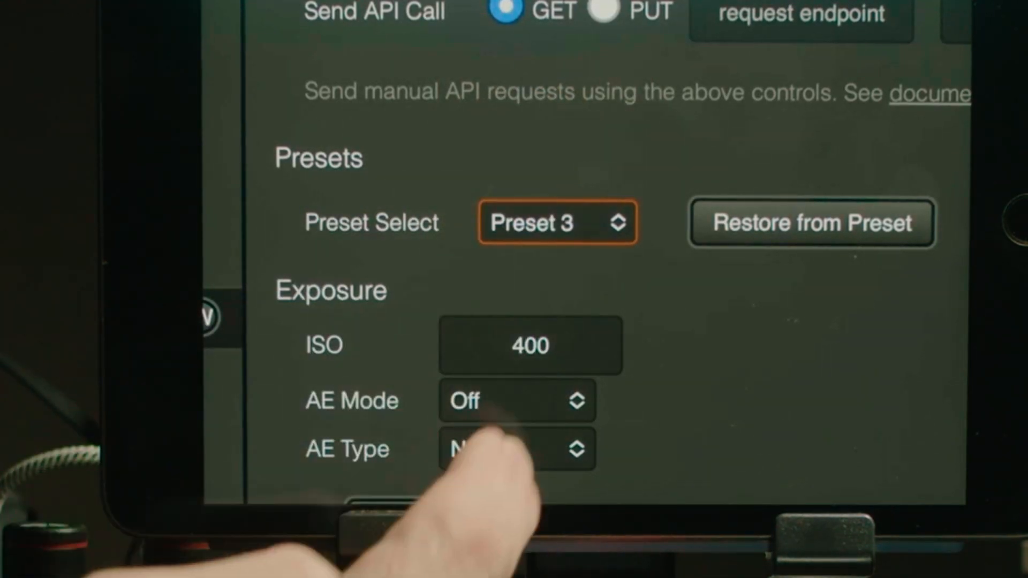
click(557, 222)
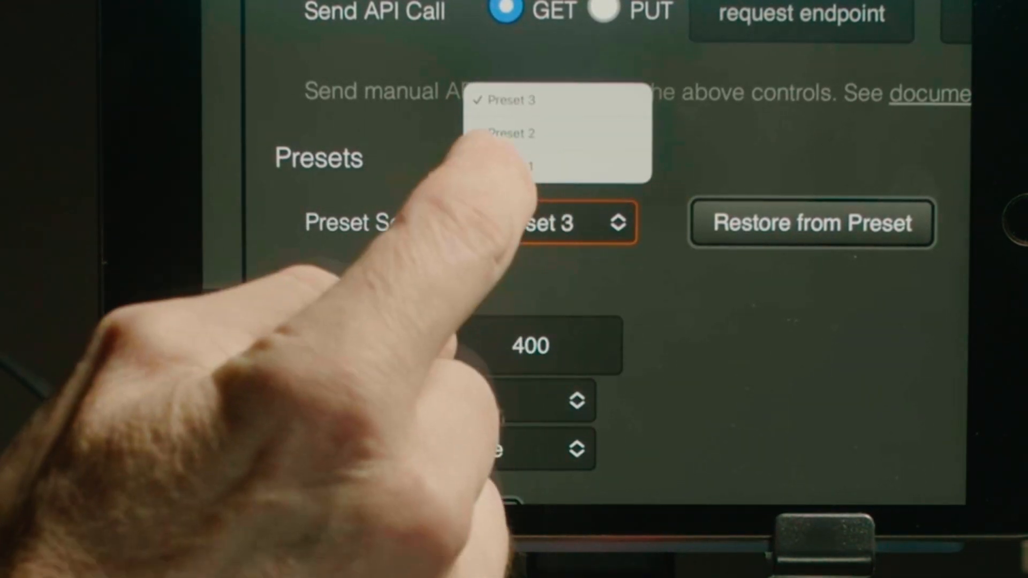